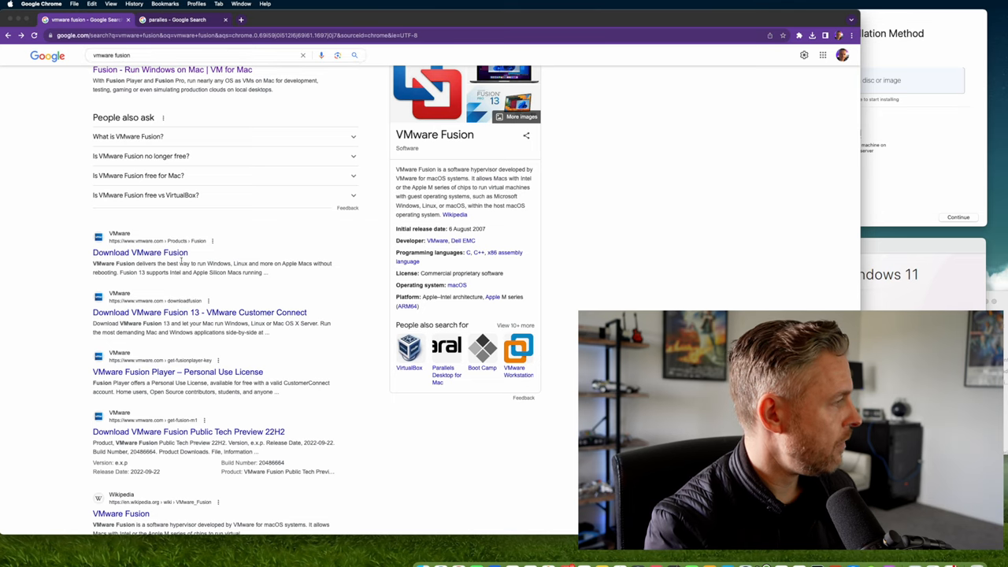
Go to VMware's Fusion 13 download page from the Google results for VMware Fusion
{"action": "left_click", "coordinate": [140, 252]}
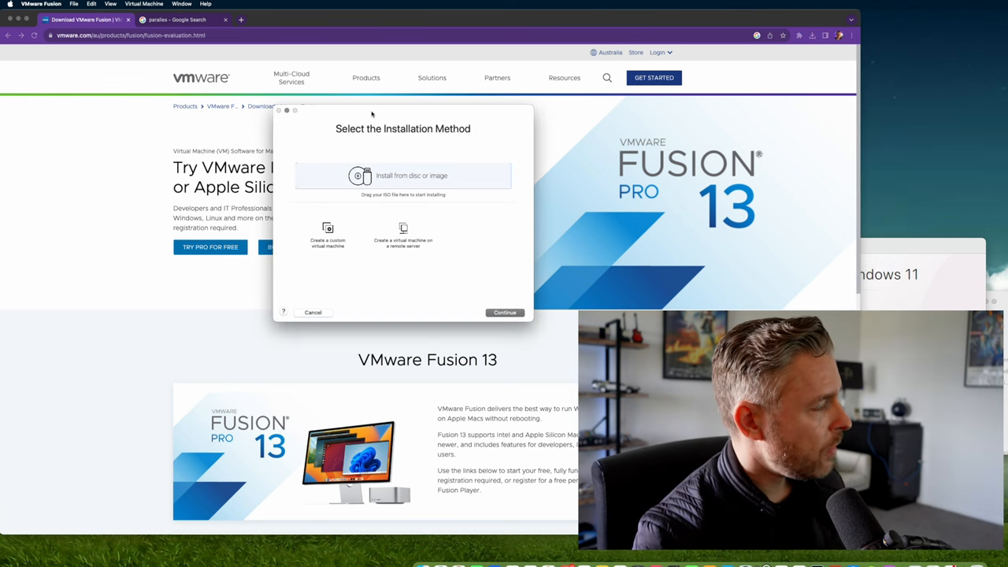
Feed the Windows 11 ISO to a new VMware Fusion machine, then open a search result
{"action": "left_click_drag", "start_coordinate": [371, 114], "coordinate": [328, 142]}
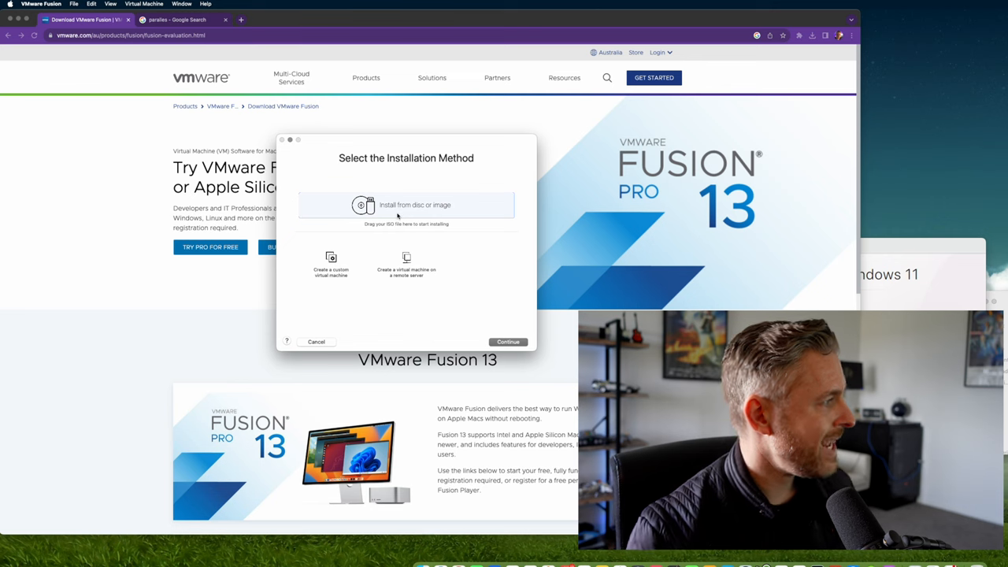
{"action": "mouse_move", "coordinate": [366, 186]}
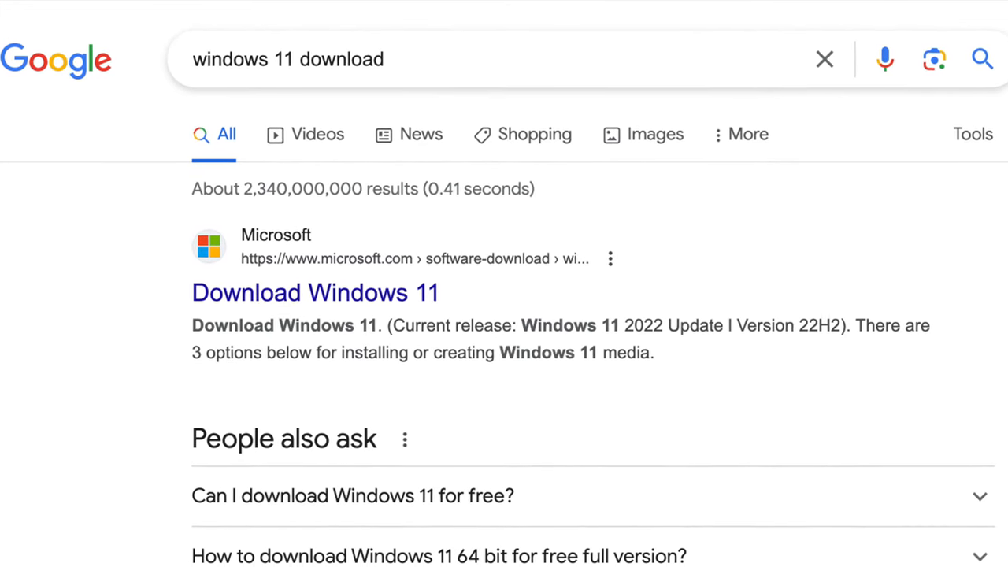
{"action": "left_click", "coordinate": [314, 292]}
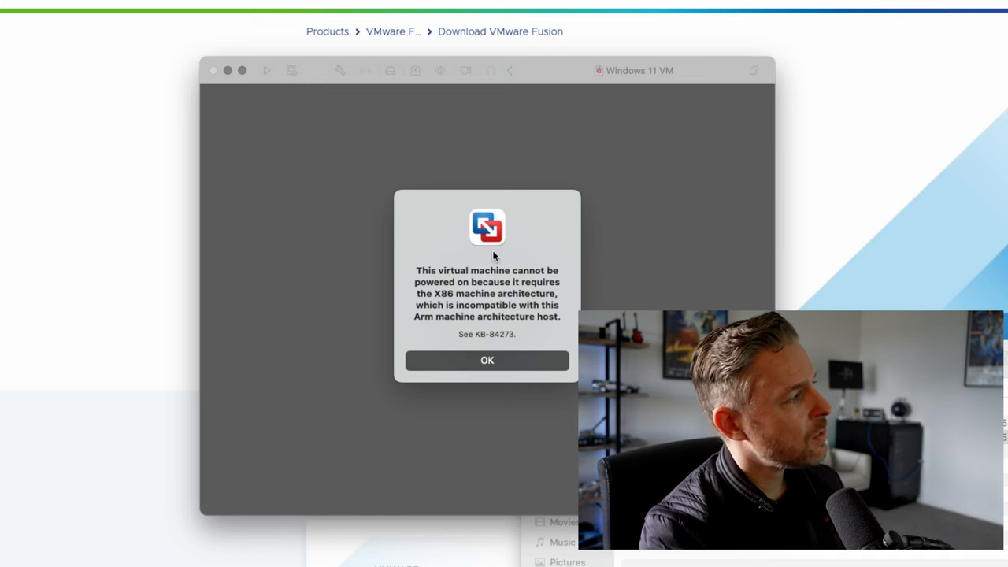
{"action": "mouse_move", "coordinate": [542, 285]}
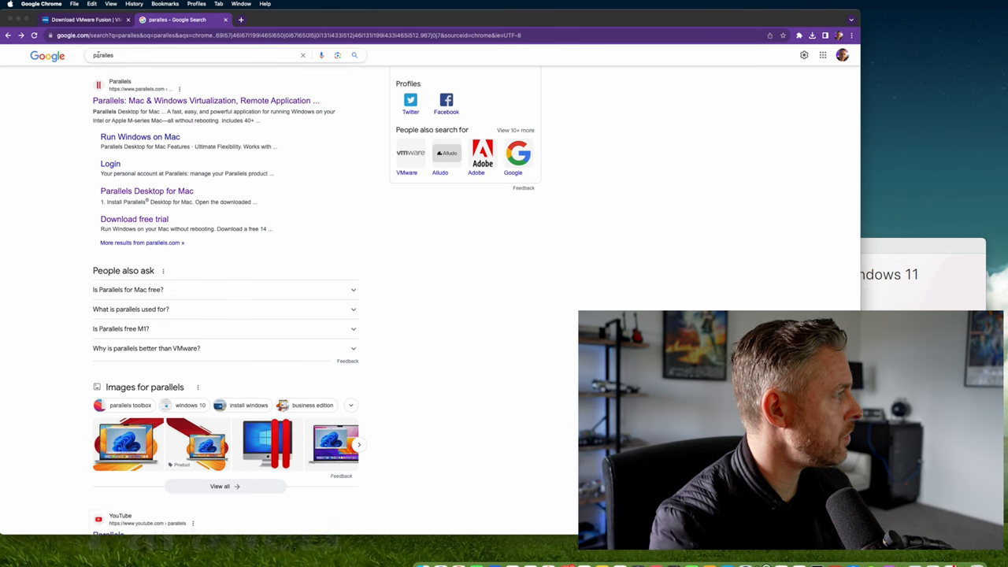
Download the Parallels Desktop free trial from the Parallels website
{"action": "left_click", "coordinate": [198, 100]}
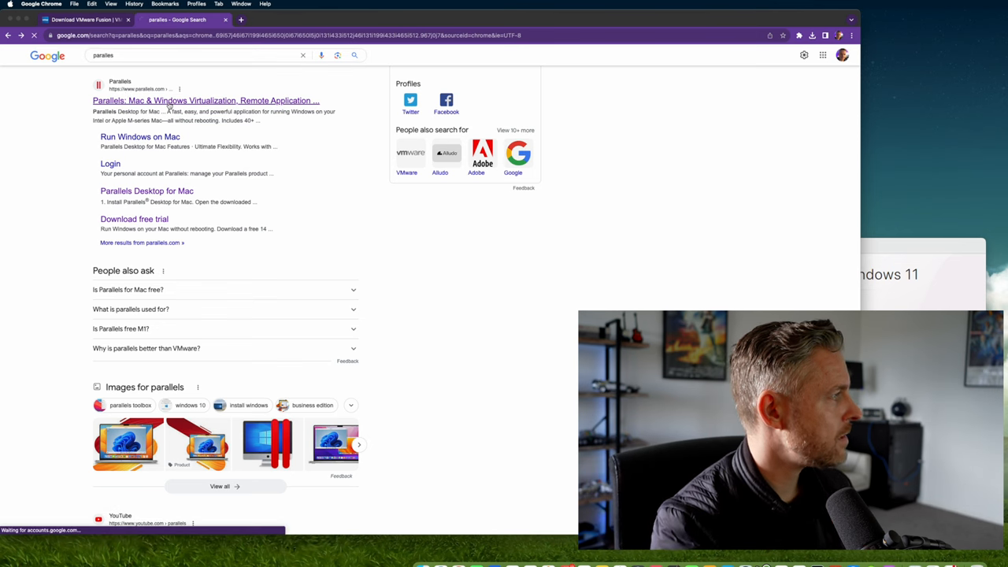
{"action": "left_click", "coordinate": [209, 100]}
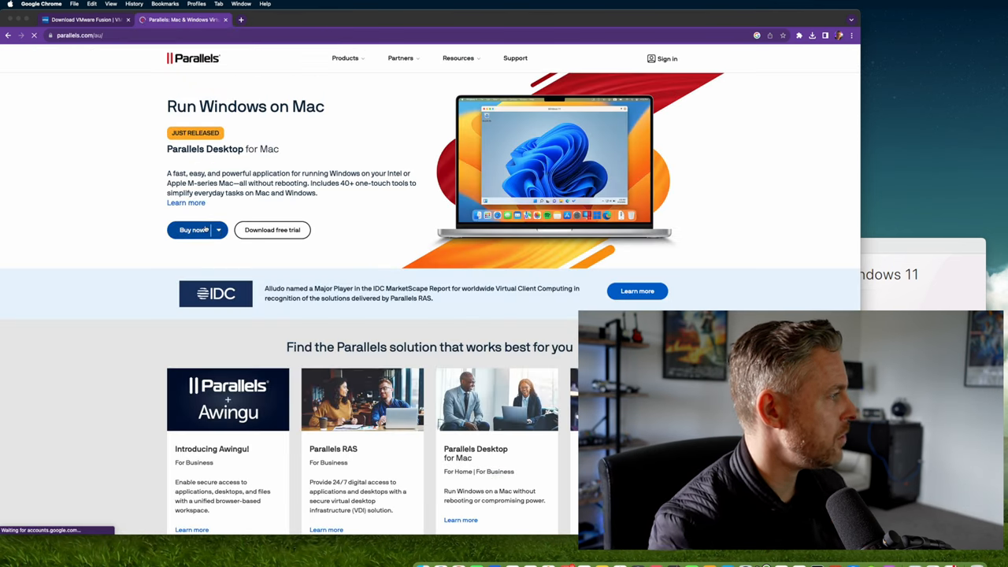
{"action": "left_click", "coordinate": [217, 229]}
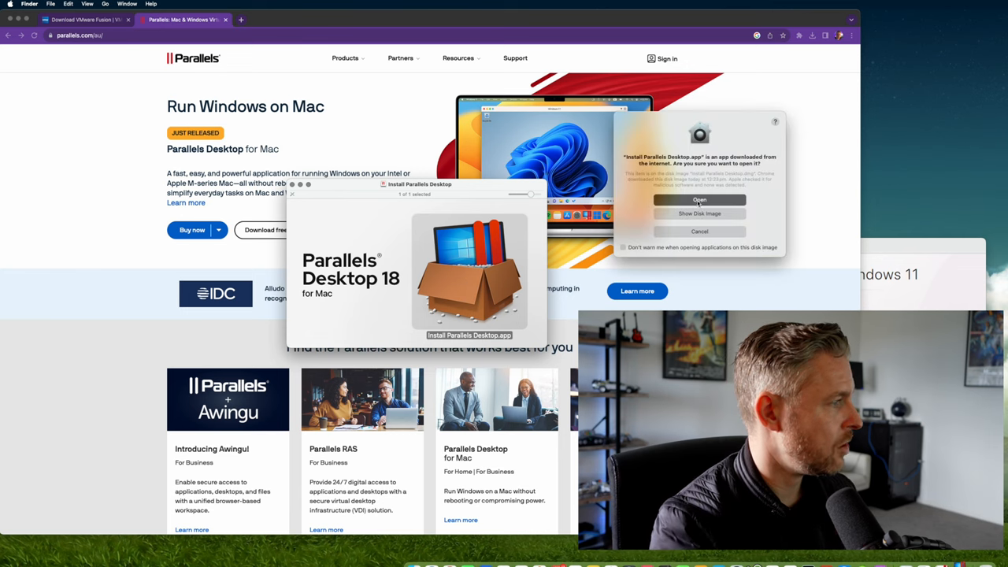
Approve opening the Parallels installer and accept the Parallels Desktop license agreement
{"action": "left_click", "coordinate": [699, 199]}
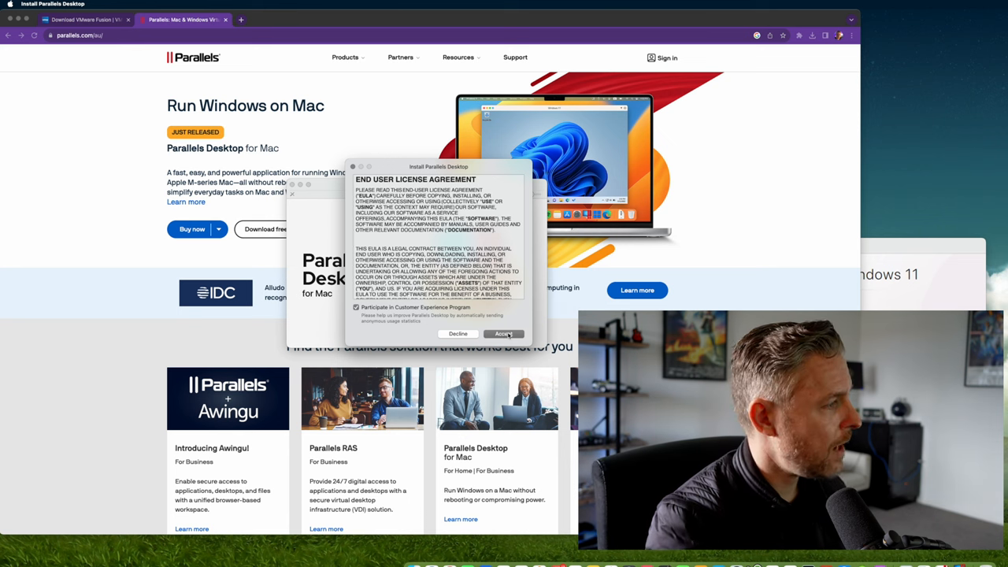
{"action": "left_click", "coordinate": [503, 334]}
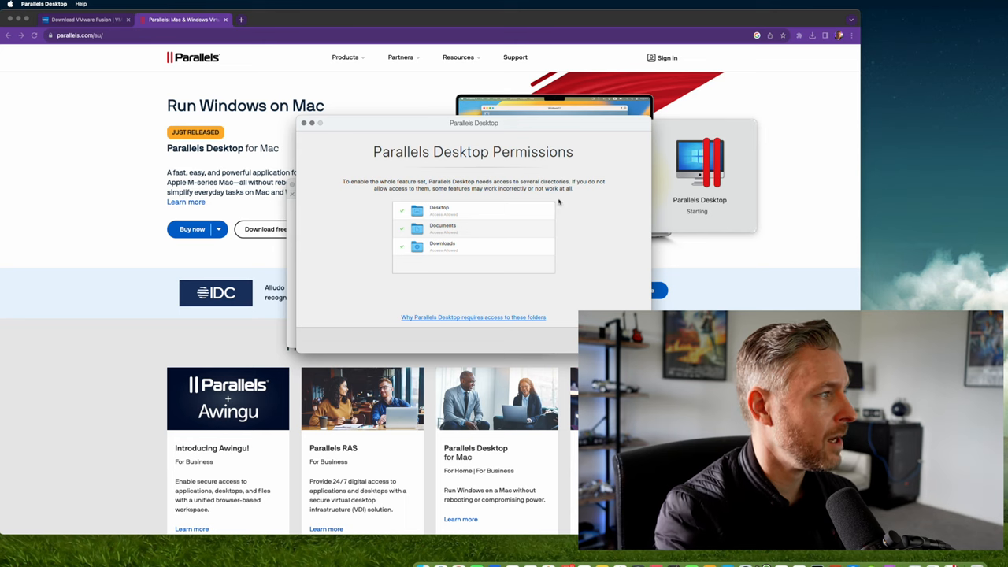
{"action": "mouse_move", "coordinate": [418, 264]}
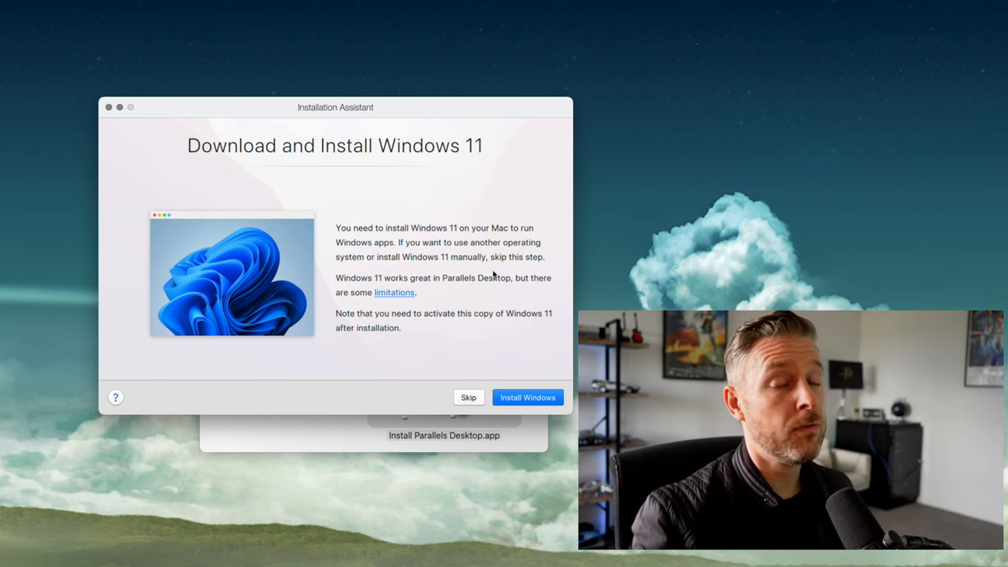
{"action": "mouse_move", "coordinate": [247, 155]}
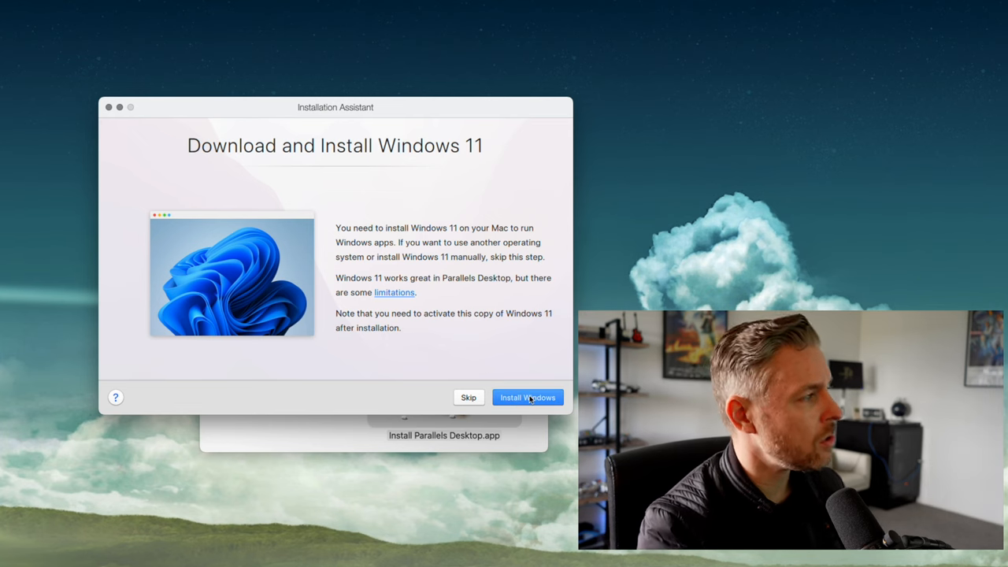
{"action": "mouse_move", "coordinate": [380, 330]}
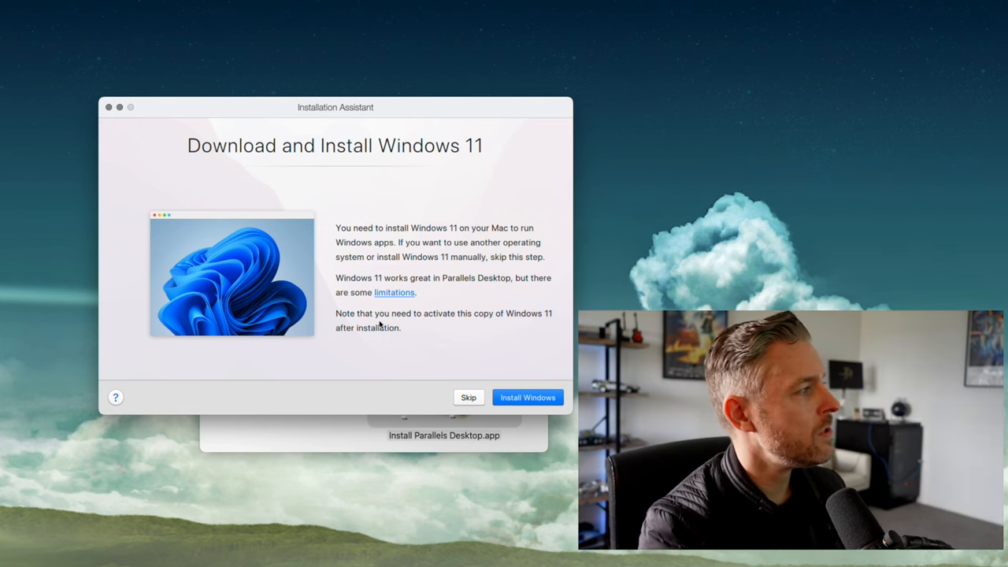
{"action": "mouse_move", "coordinate": [517, 325]}
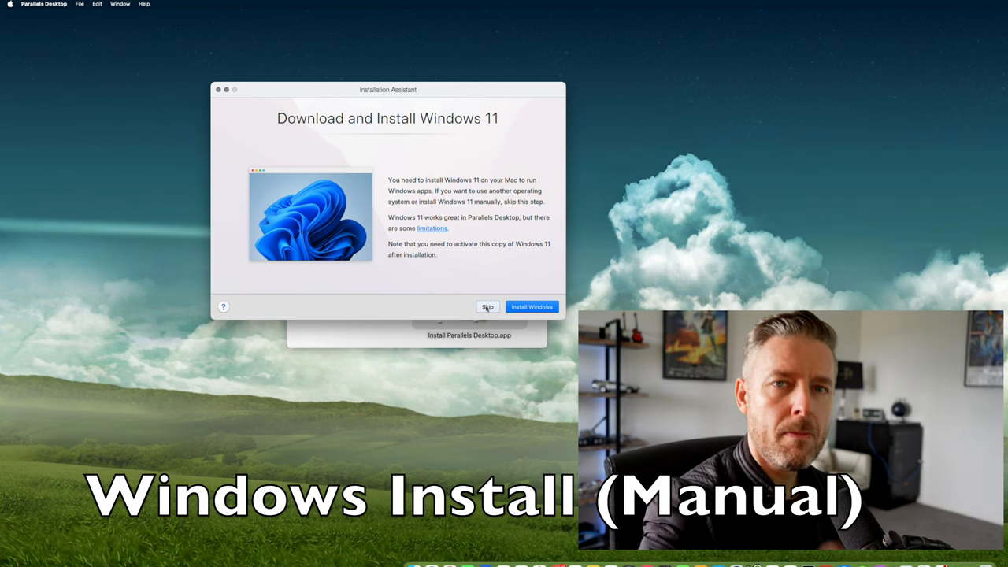
Skip the assistant's automatic 'Download and Install Windows 11' option
{"action": "left_click", "coordinate": [486, 306]}
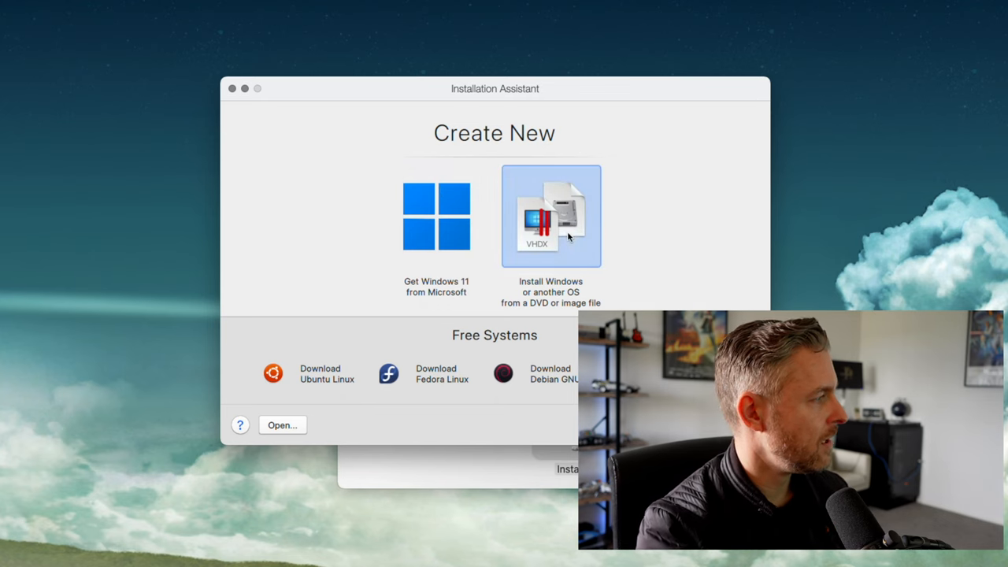
Choose installing from an image file, then 'Get Windows 11 from Microsoft'
{"action": "left_click", "coordinate": [550, 216]}
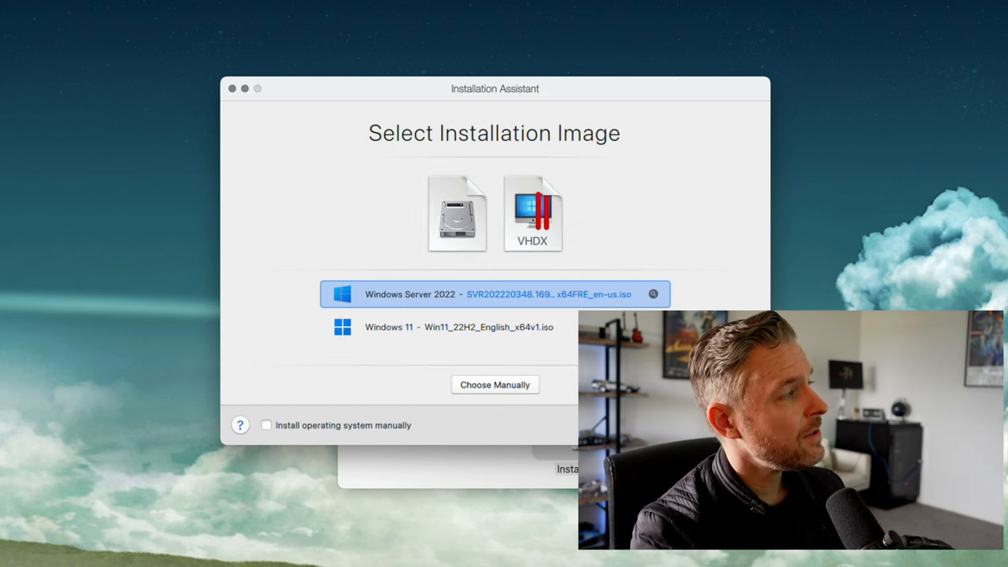
{"action": "left_click", "coordinate": [457, 326]}
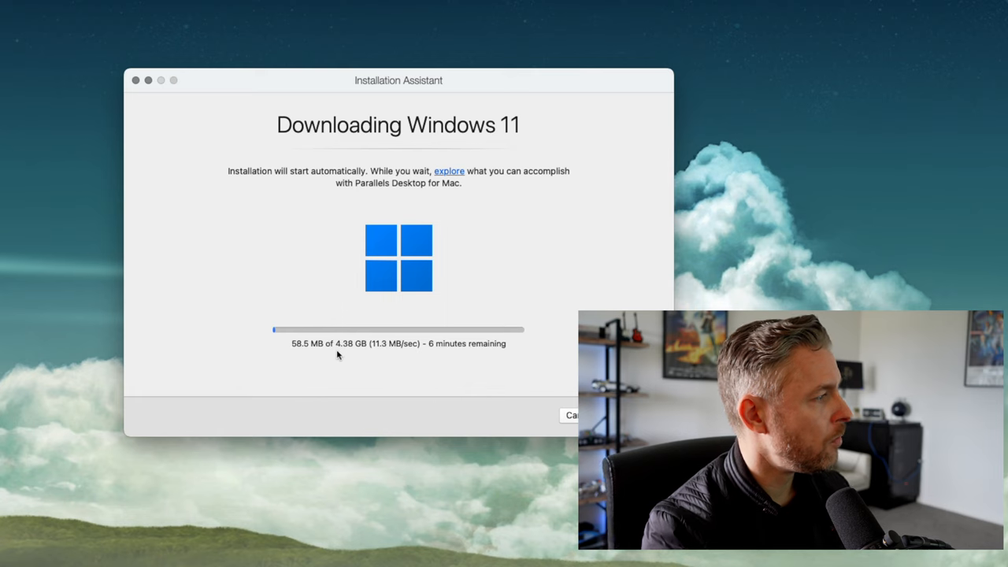
{"action": "mouse_move", "coordinate": [388, 361]}
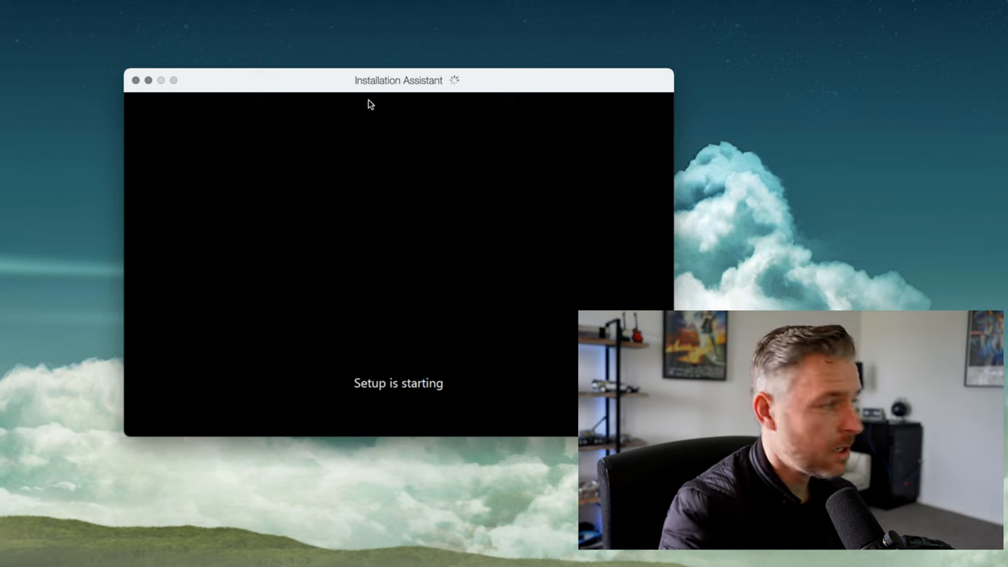
{"action": "mouse_move", "coordinate": [372, 323]}
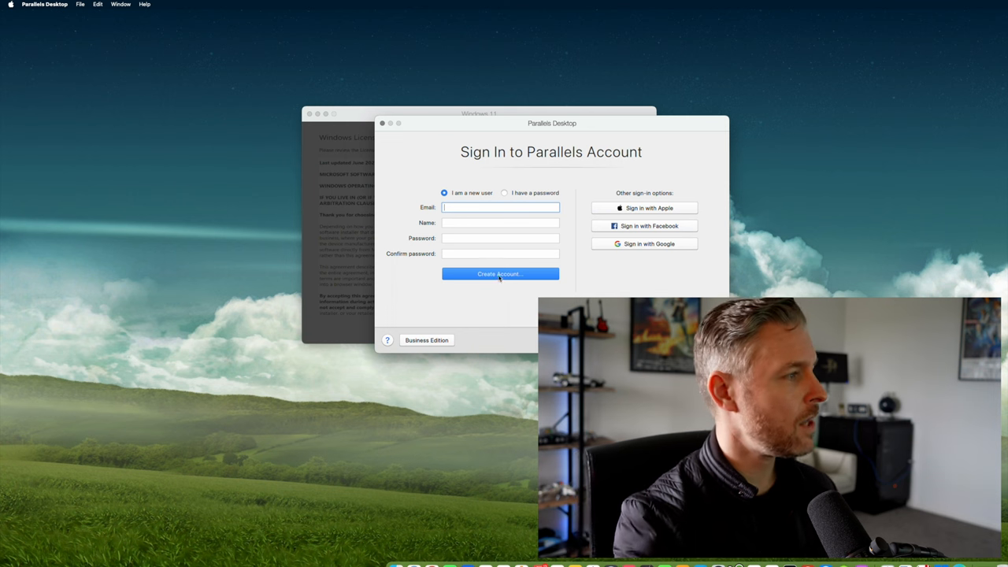
{"action": "mouse_move", "coordinate": [666, 261]}
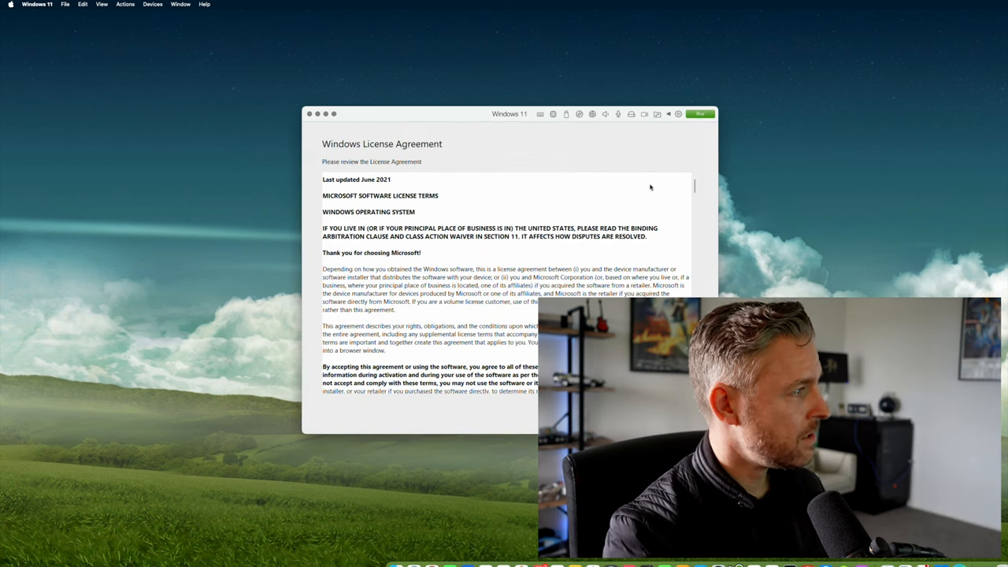
{"action": "mouse_move", "coordinate": [480, 155]}
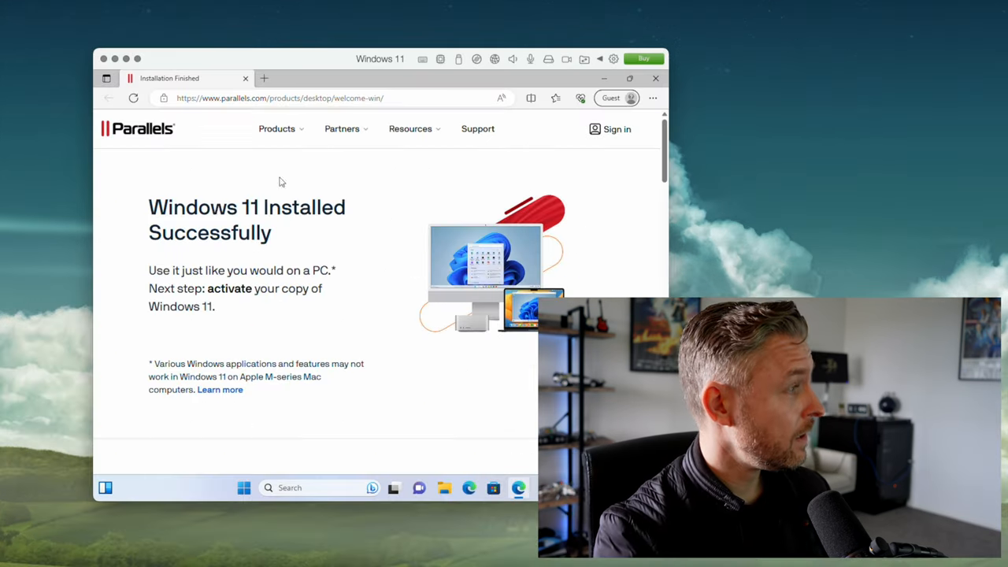
{"action": "mouse_move", "coordinate": [317, 242]}
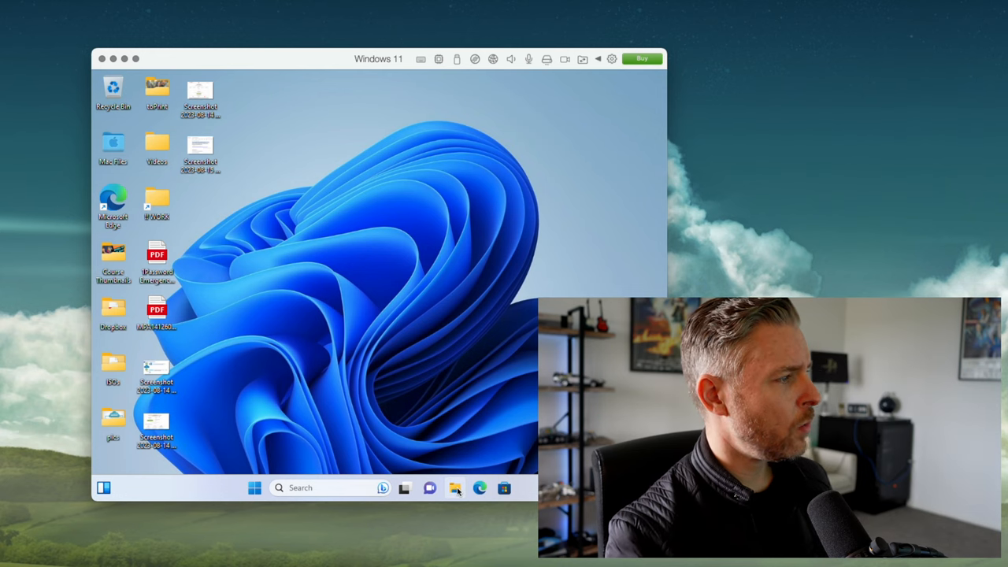
Open the Windows 11 VM's configuration and review its Options and Hardware tabs (4 CPUs, 6 GB)
{"action": "left_click", "coordinate": [455, 488]}
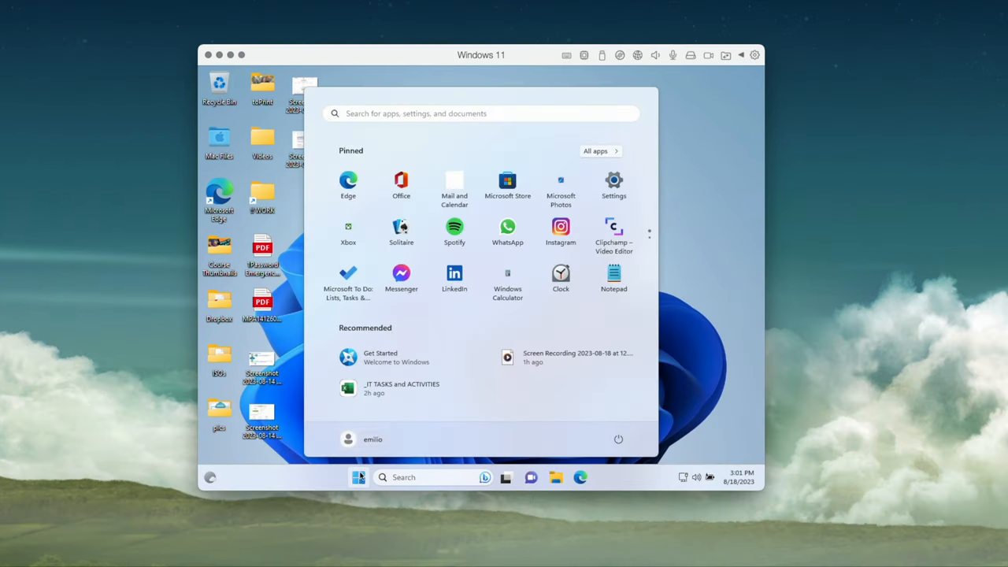
{"action": "left_click", "coordinate": [617, 439]}
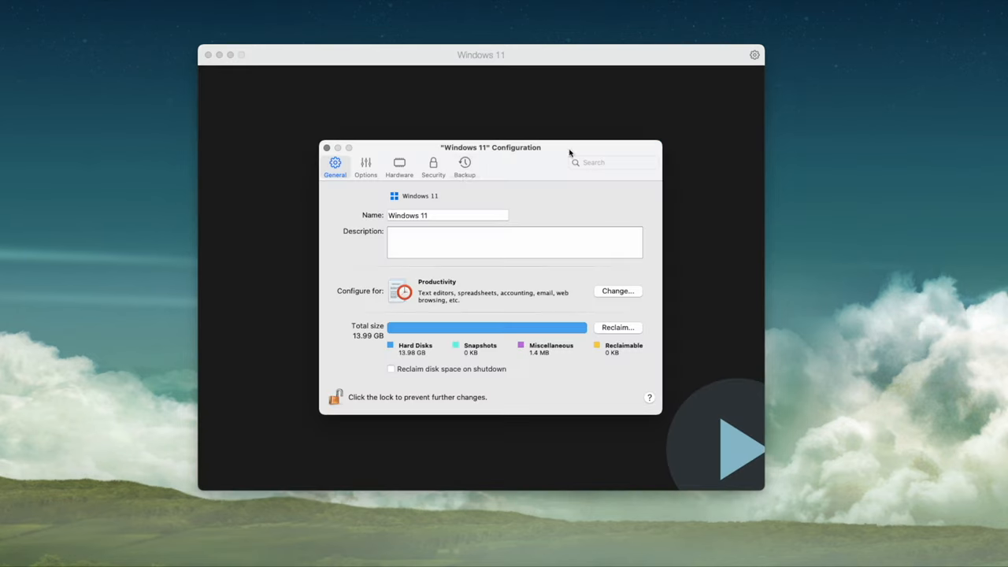
{"action": "left_click", "coordinate": [365, 165]}
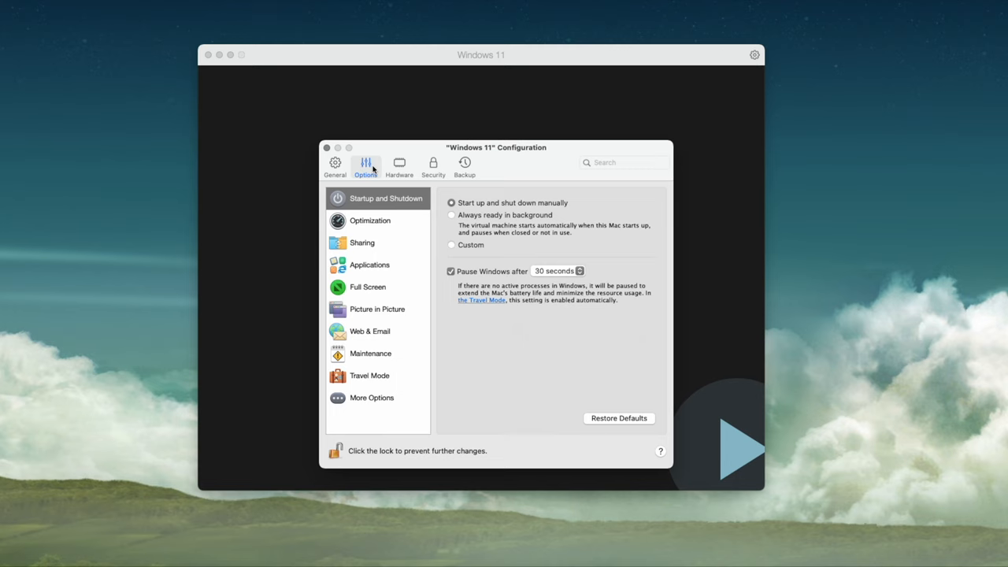
{"action": "left_click", "coordinate": [399, 165]}
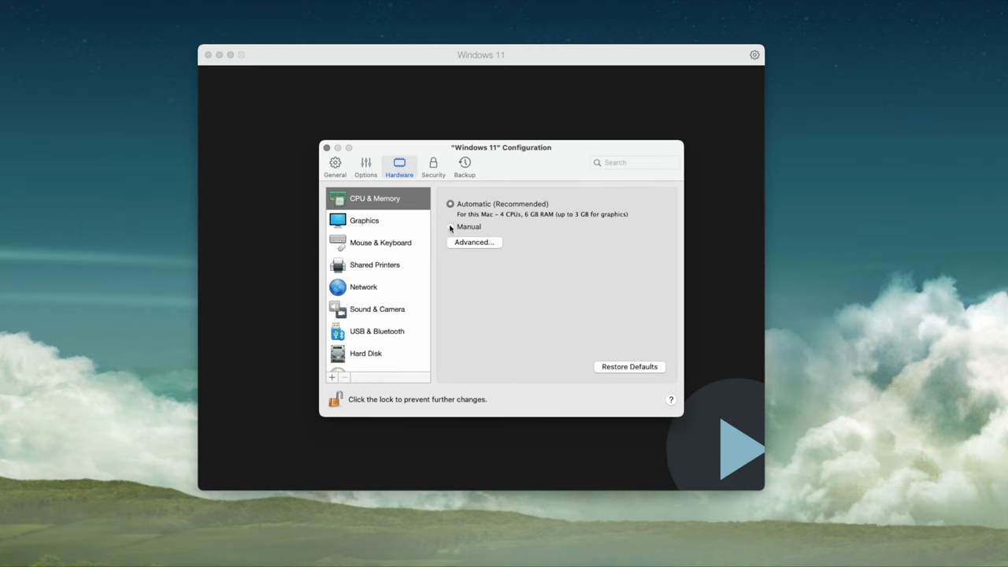